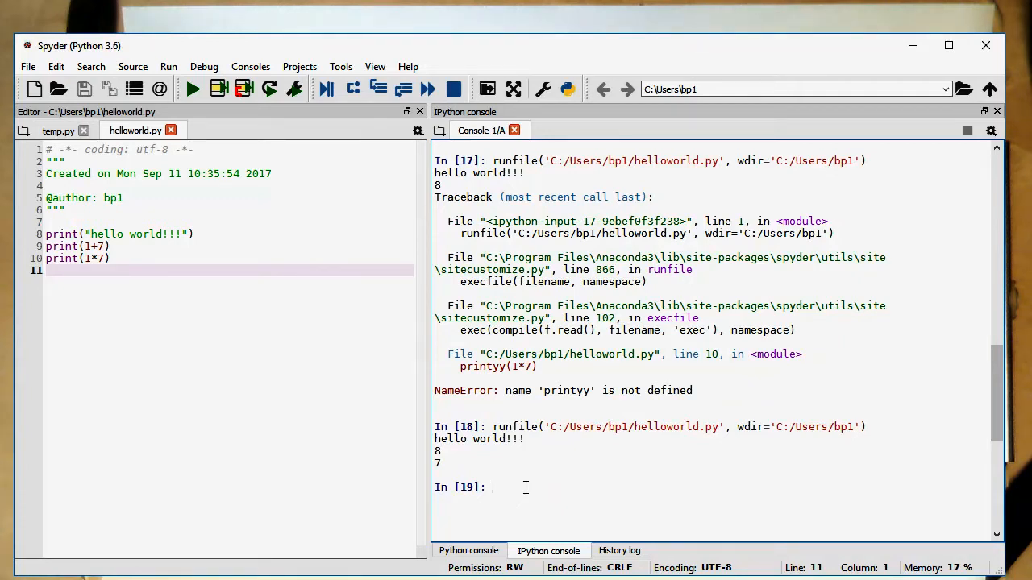
Step: Run help(print) in the IPython console to display the print function's documentation
type("help(p")
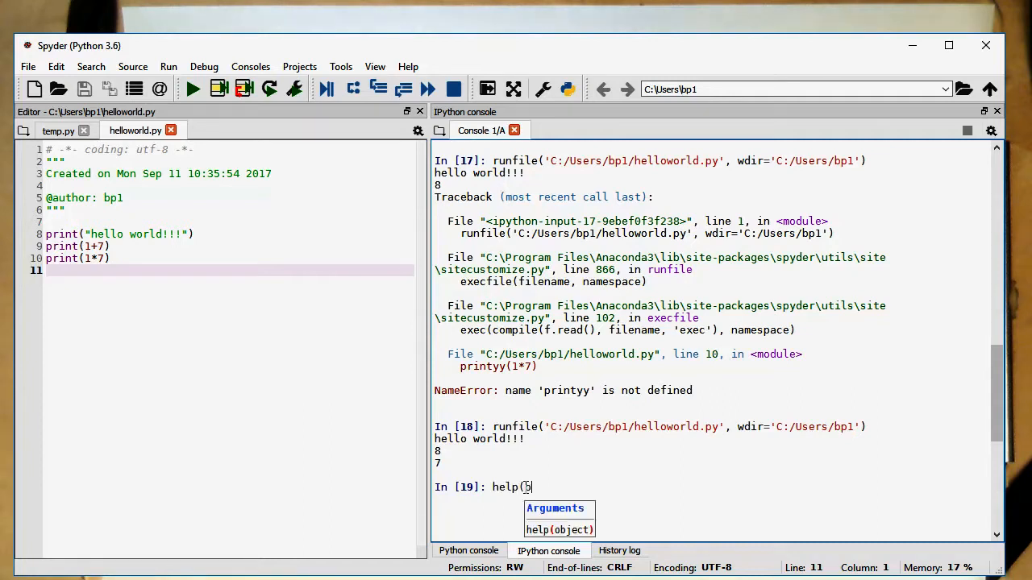
type("print")
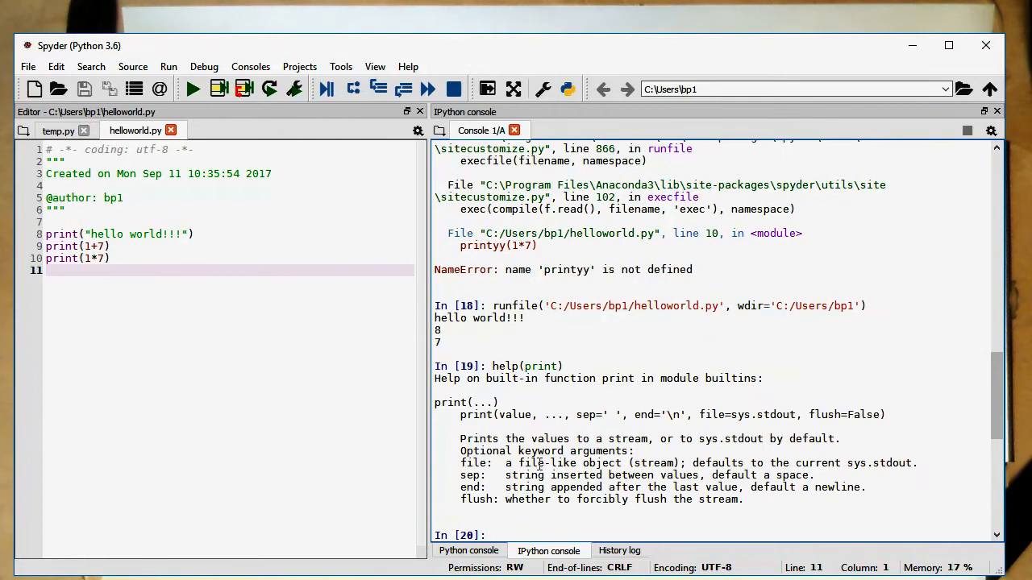
mouse_move(532, 387)
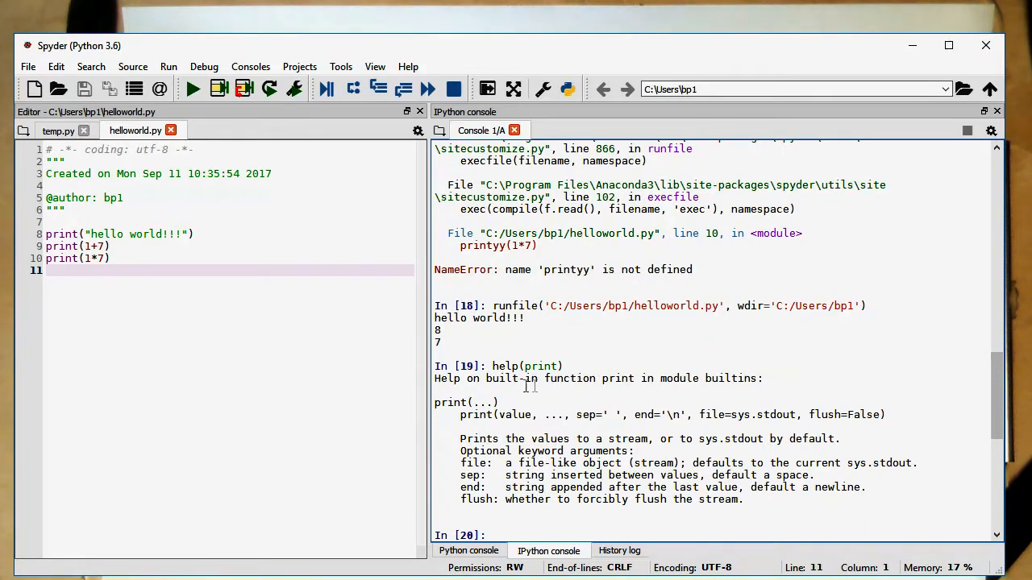
mouse_move(555, 422)
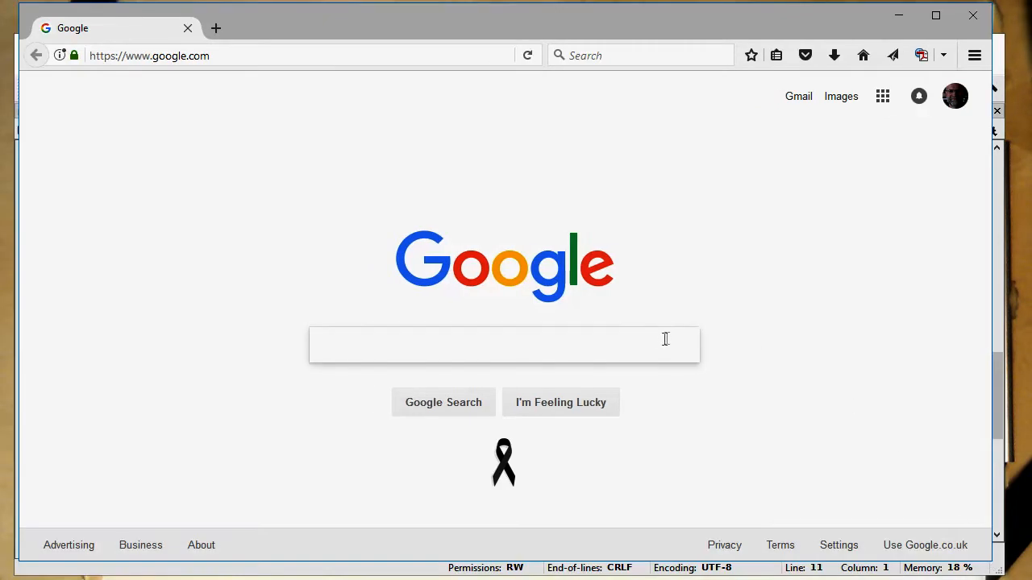
Step: Search the web for 'python help' and open the python.org Help page from the results
type("py")
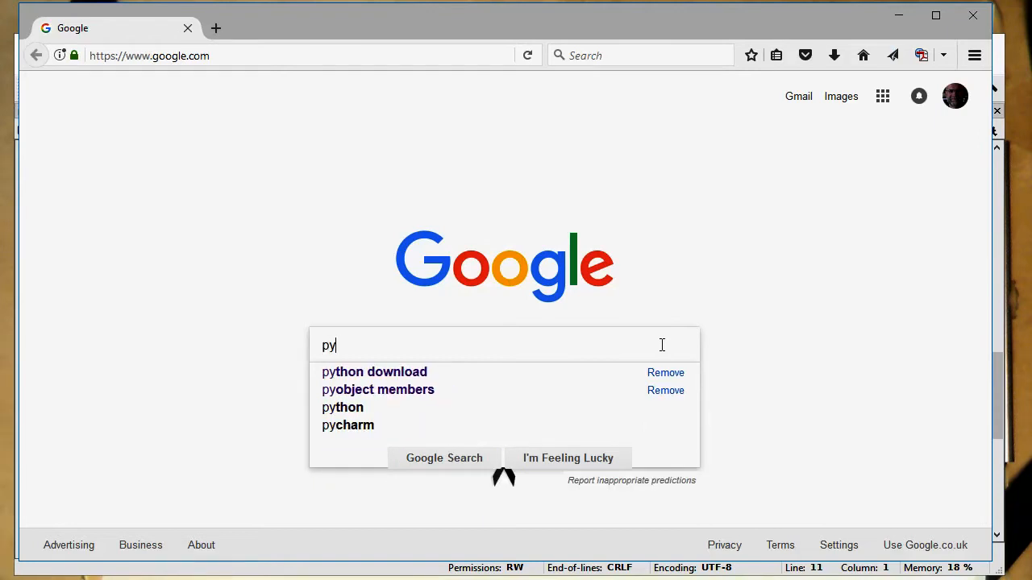
type("thon")
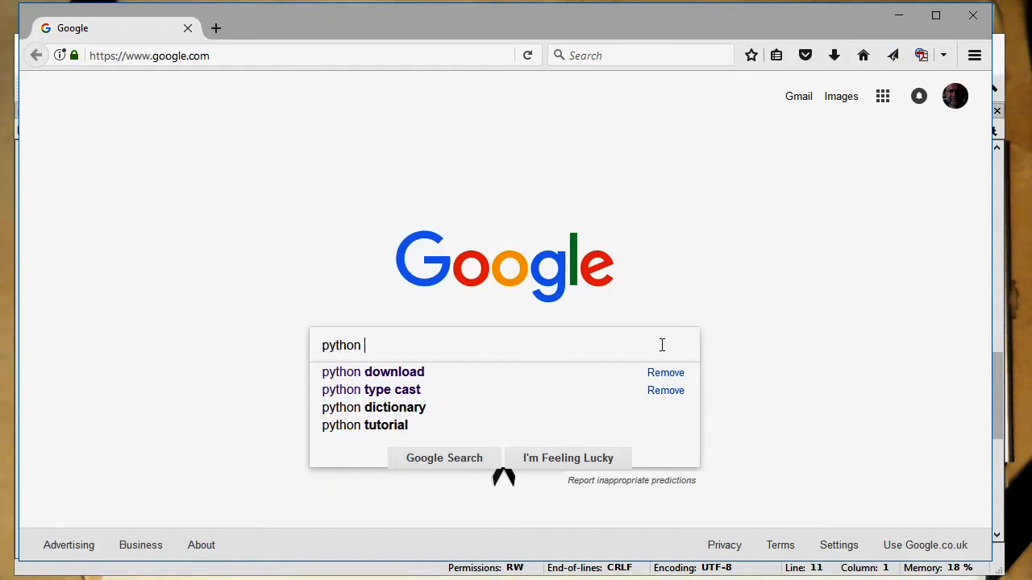
type("hel")
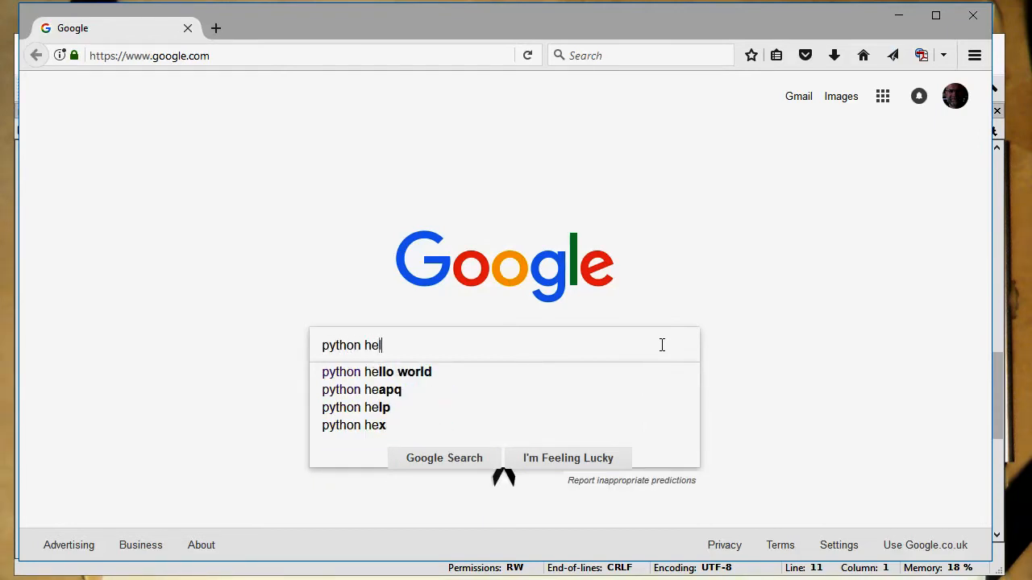
left_click(355, 406)
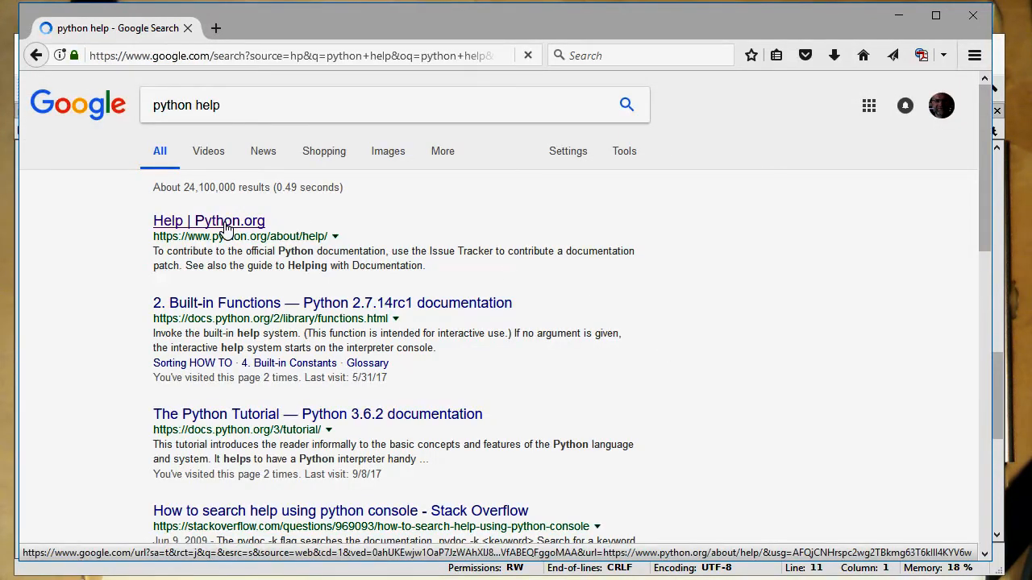
left_click(209, 219)
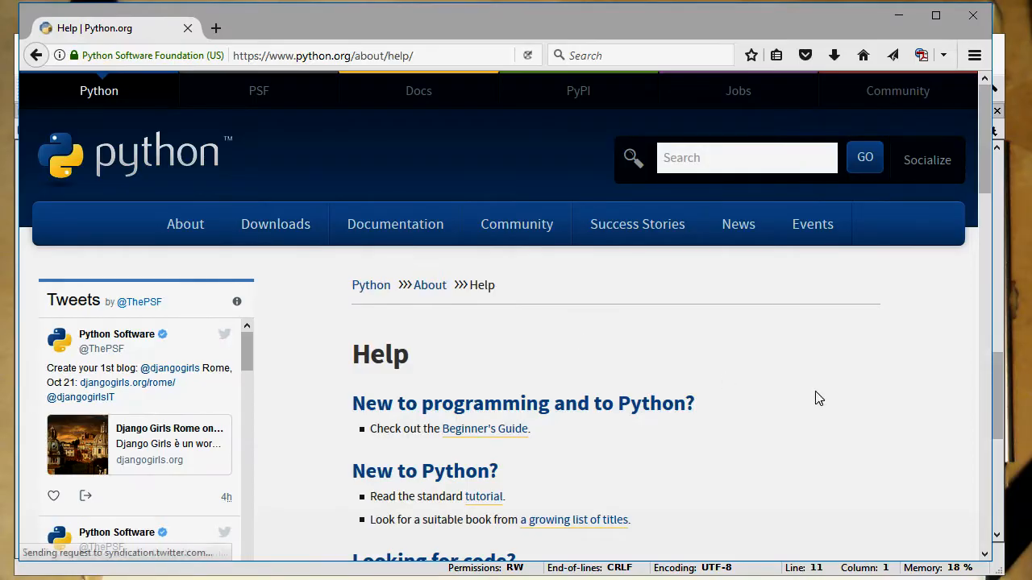
Step: Browse the Help page's sections for newcomers to programming and Python
scroll("down", 3)
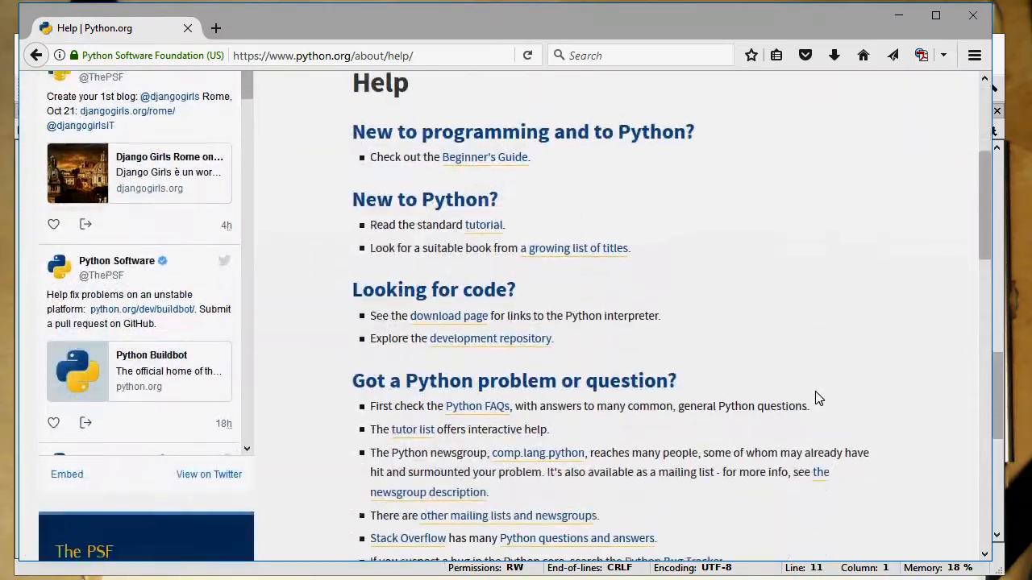
scroll("down", 3)
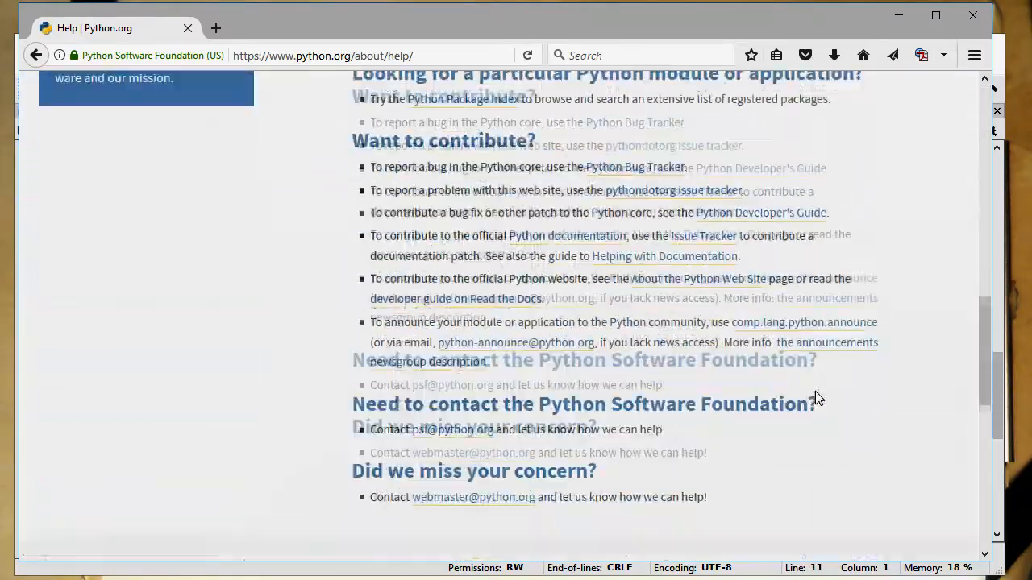
scroll("up", 3)
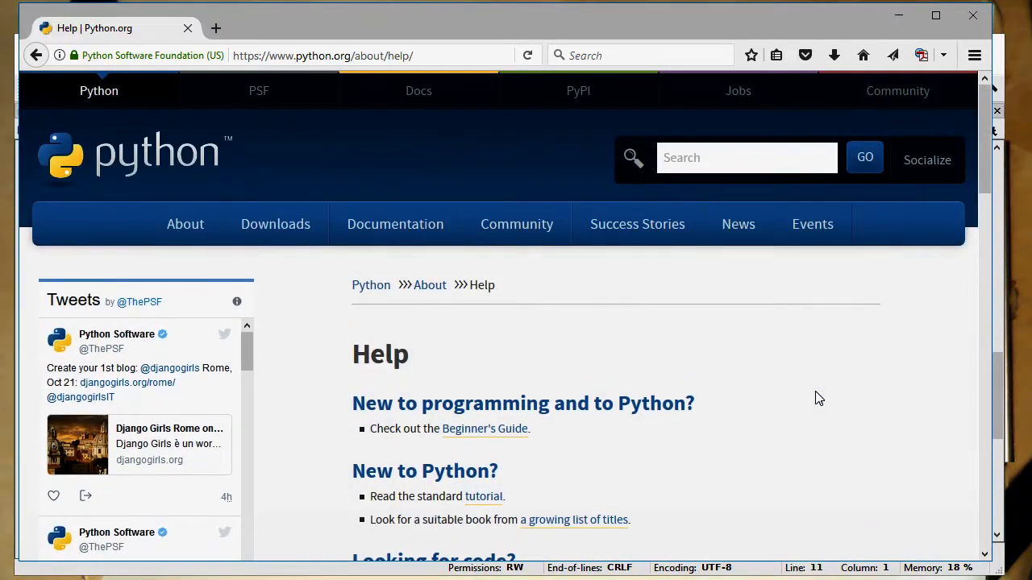
mouse_move(642, 327)
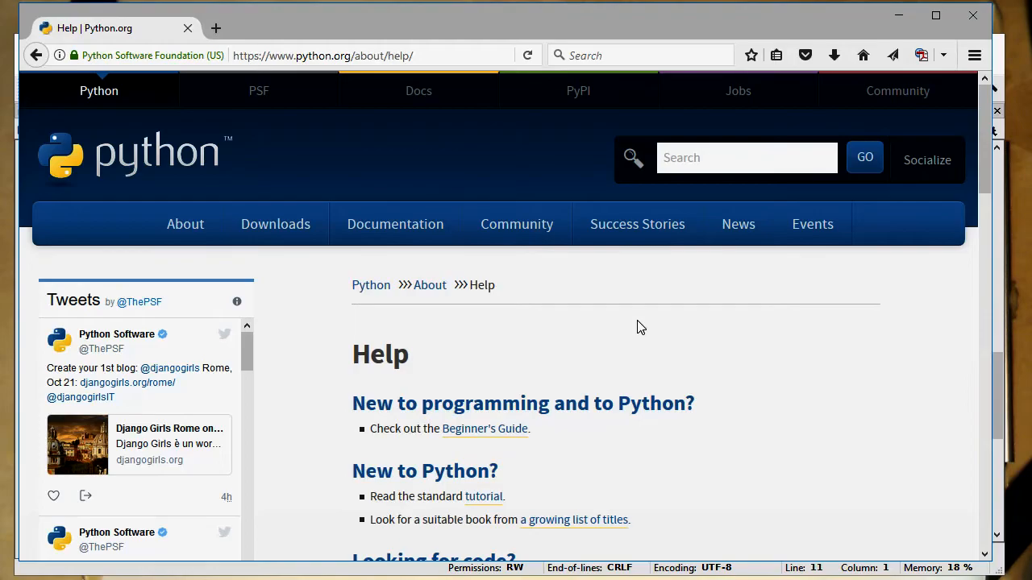
scroll("down", 3)
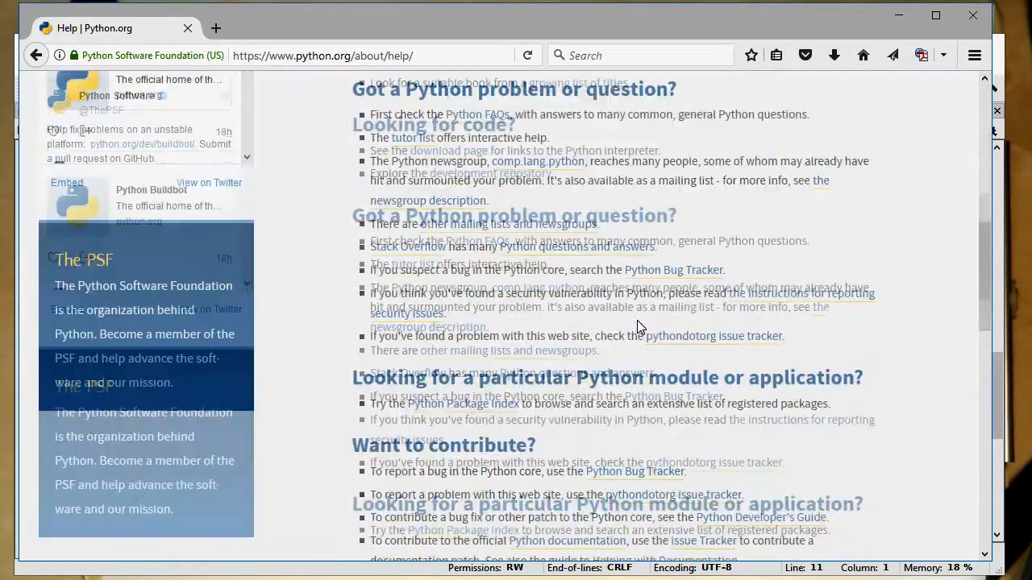
scroll("down", 3)
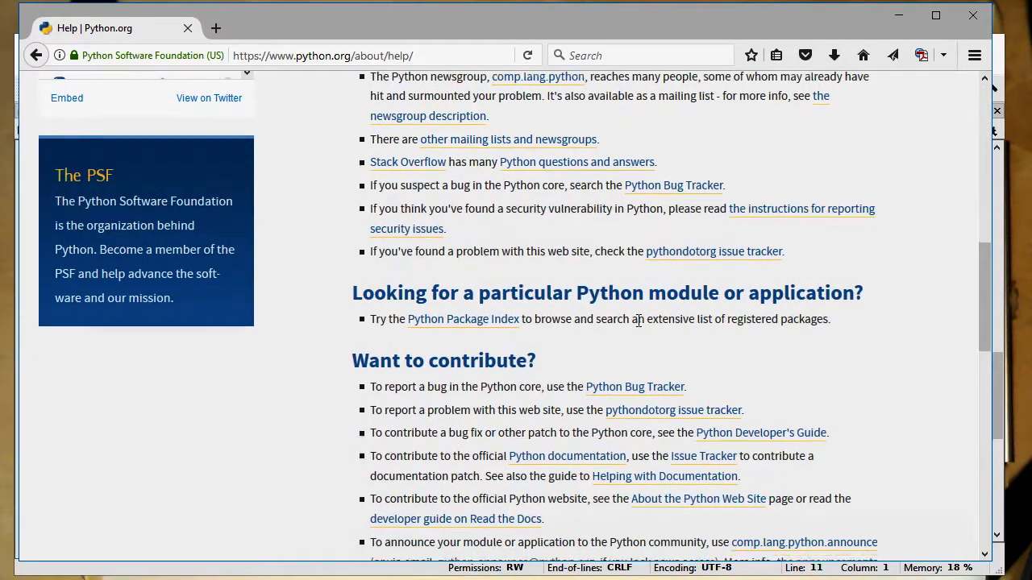
scroll("up", 3)
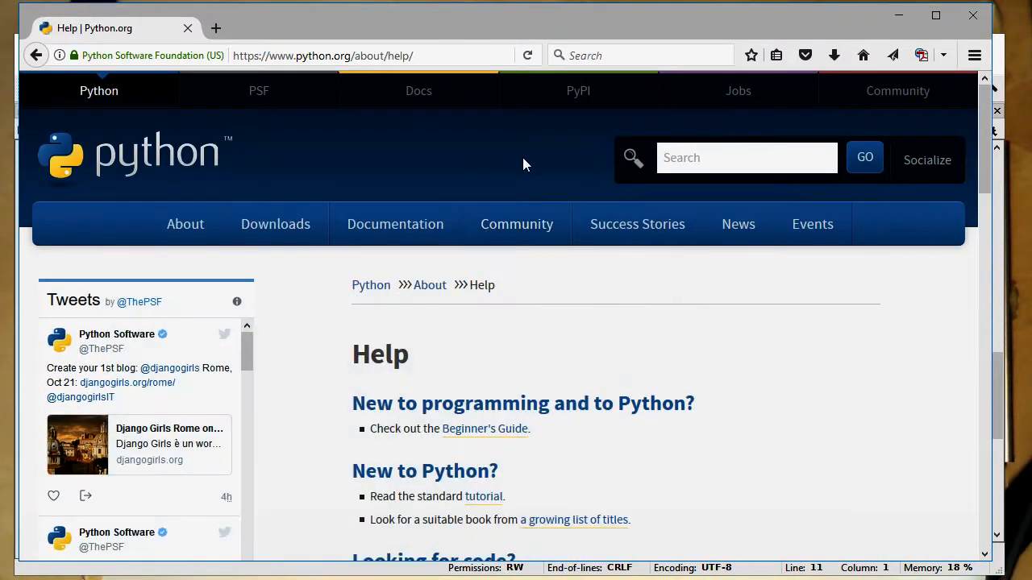
mouse_move(418, 23)
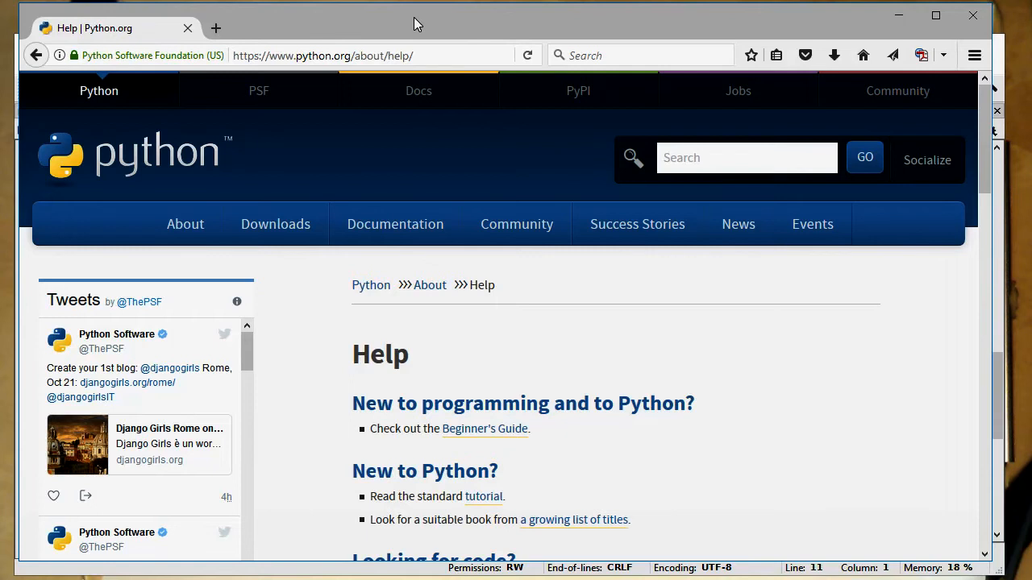
mouse_move(406, 24)
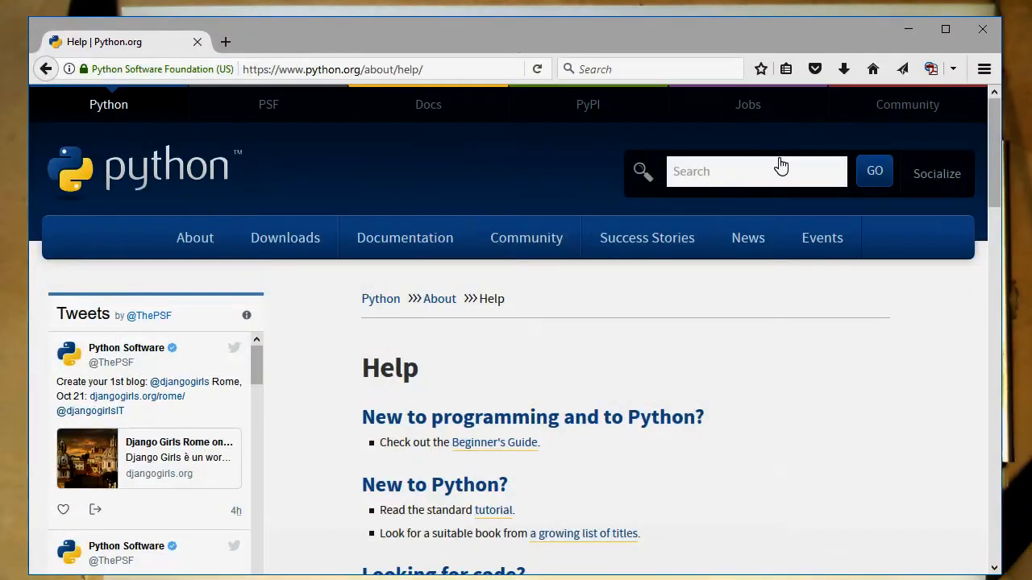
Step: Search for 'stack overflow', open the site from the results and go to its questions
type("stack overflow")
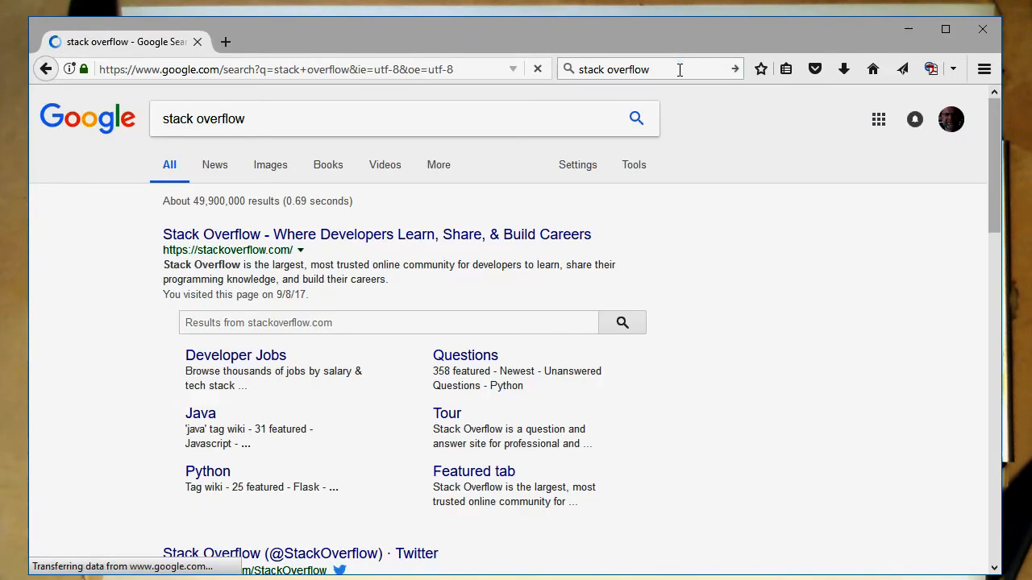
left_click(377, 235)
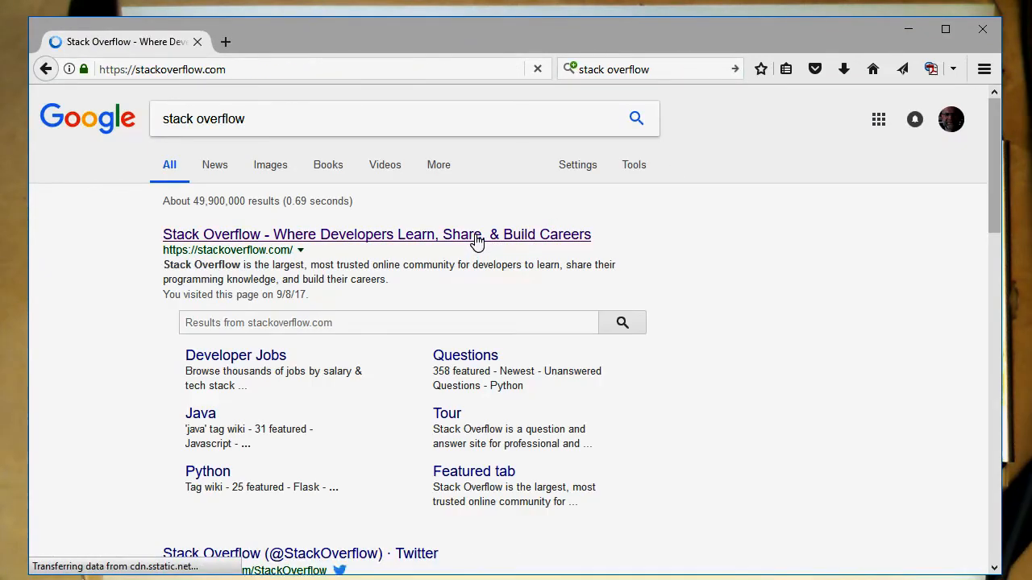
left_click(377, 236)
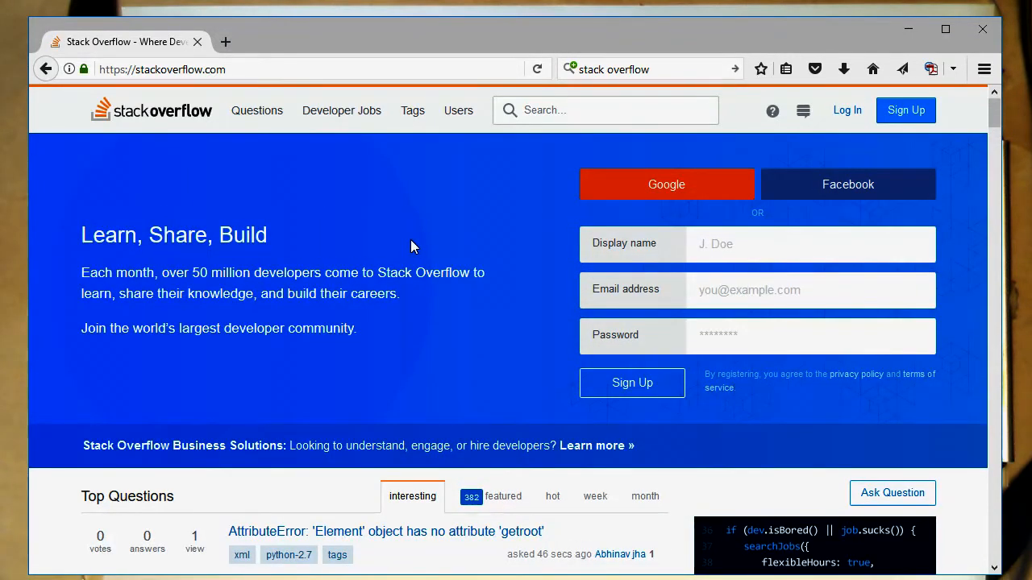
left_click(605, 109)
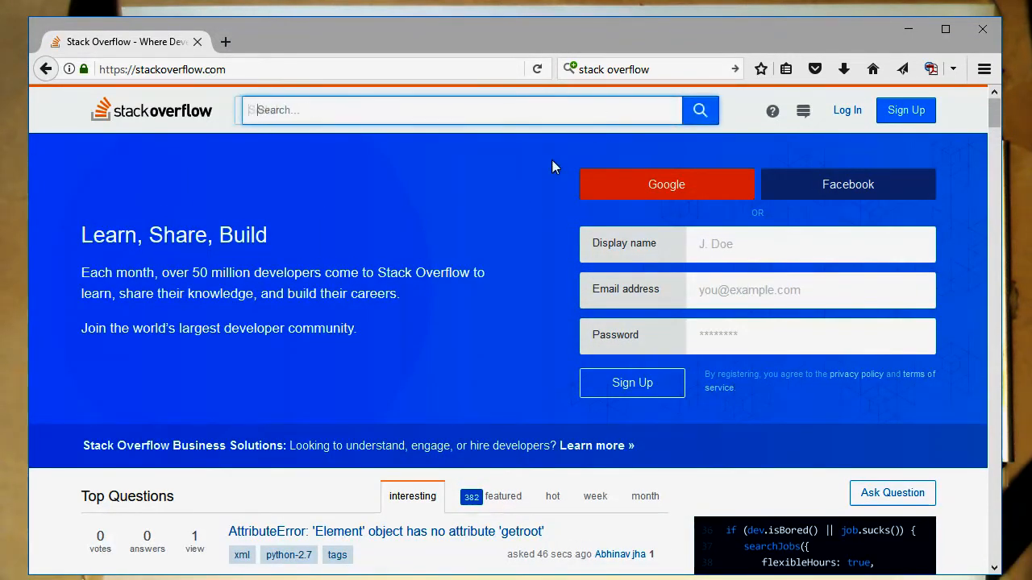
Step: Browse the newest questions, read the Python 2.7 voice call engine one, and return to the list
scroll("down", 3)
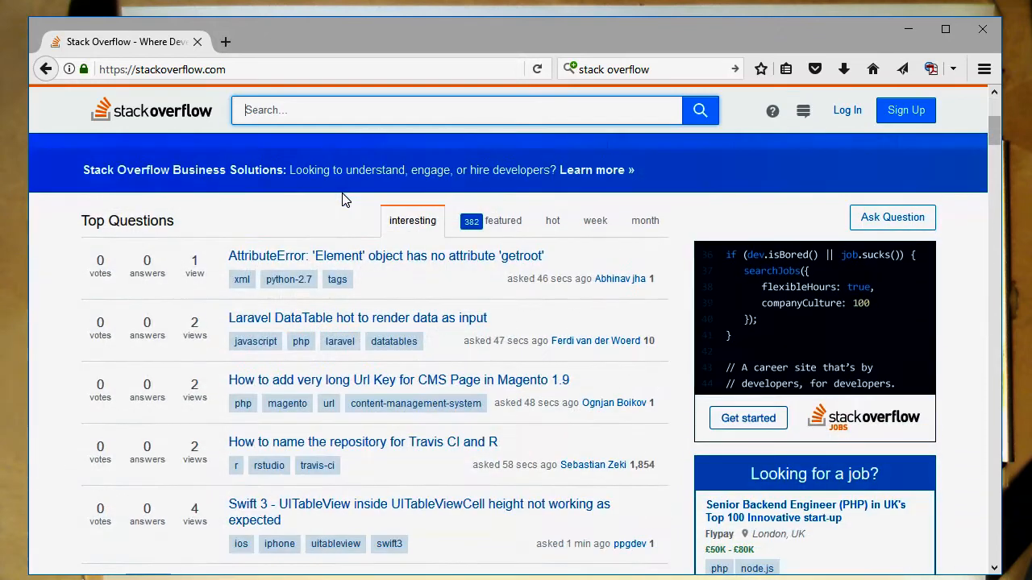
mouse_move(325, 266)
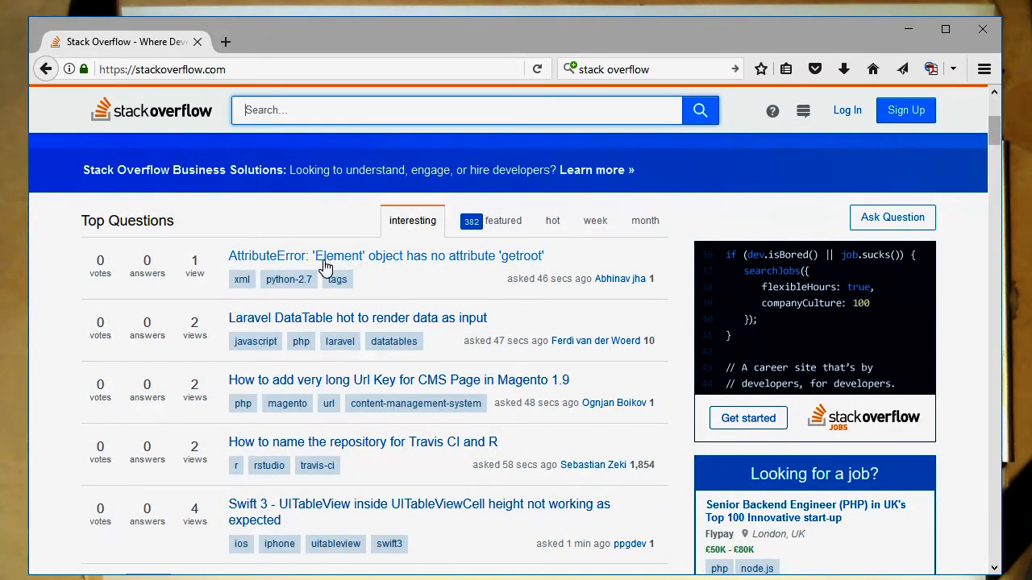
mouse_move(294, 235)
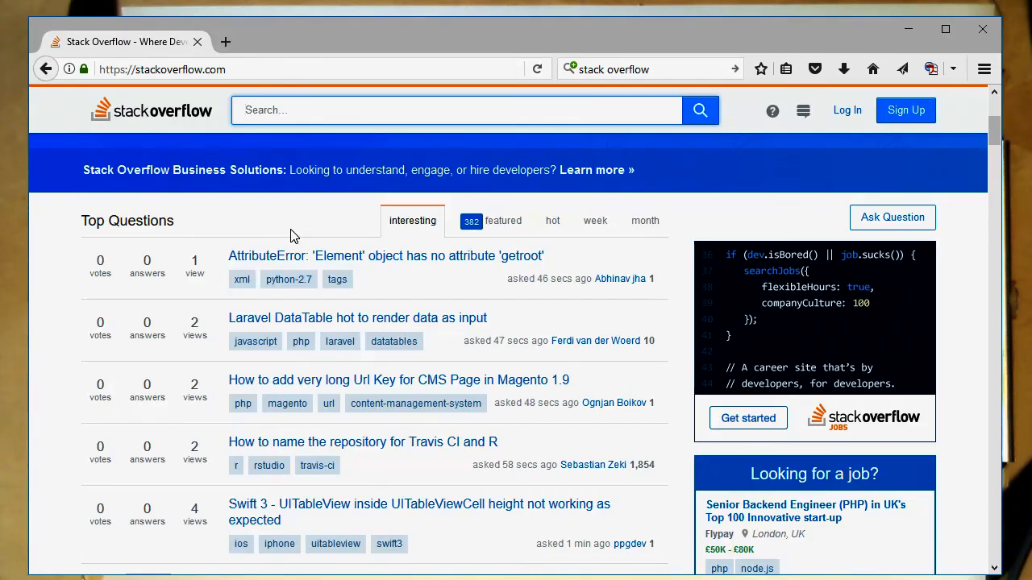
scroll("down", 3)
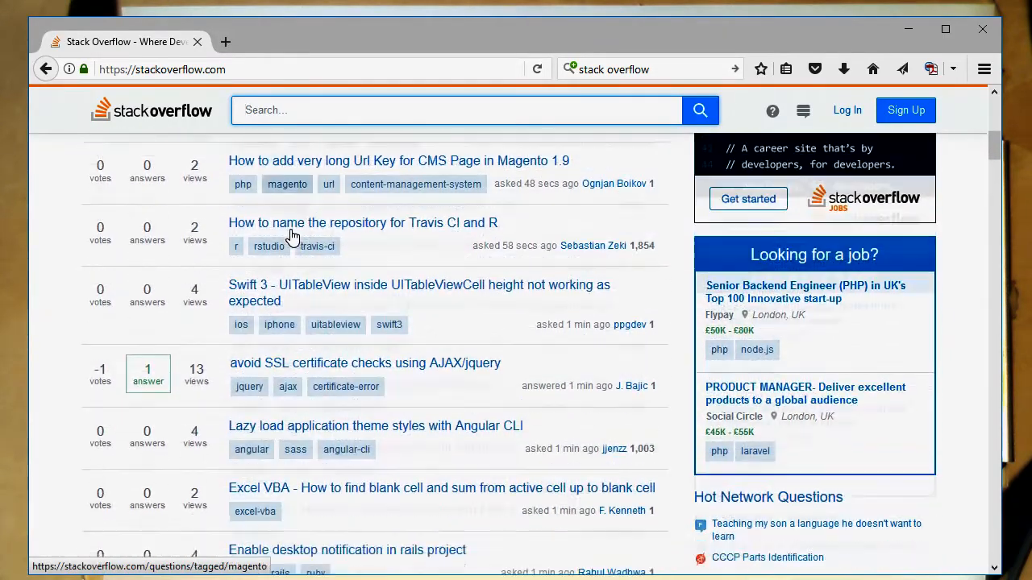
scroll("down", 3)
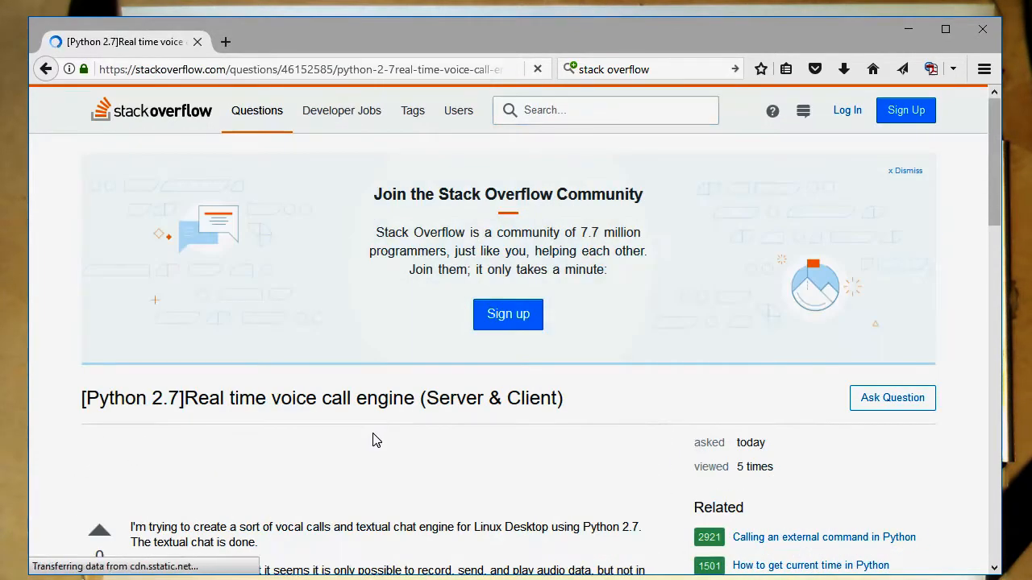
scroll("down", 3)
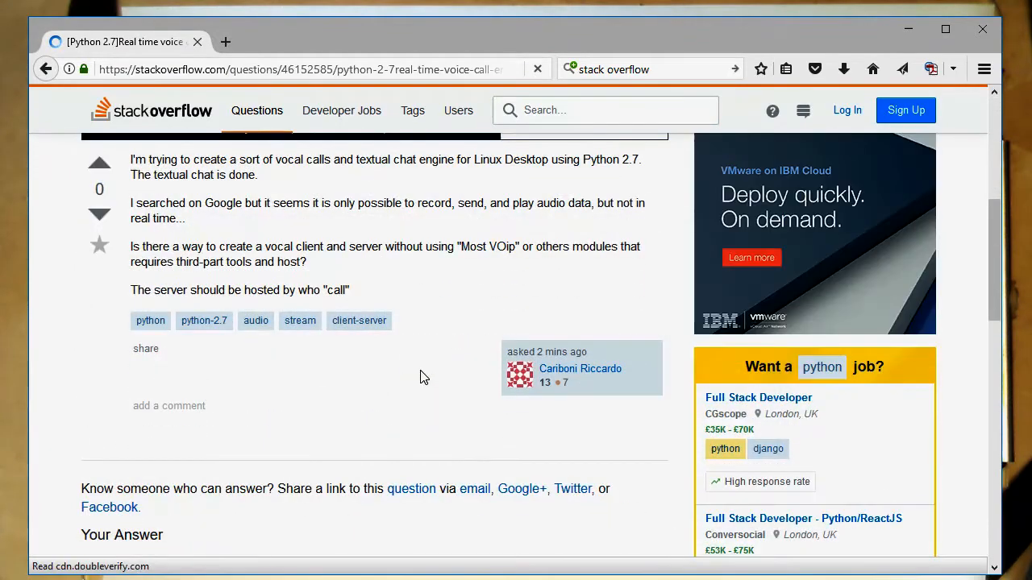
scroll("up", 3)
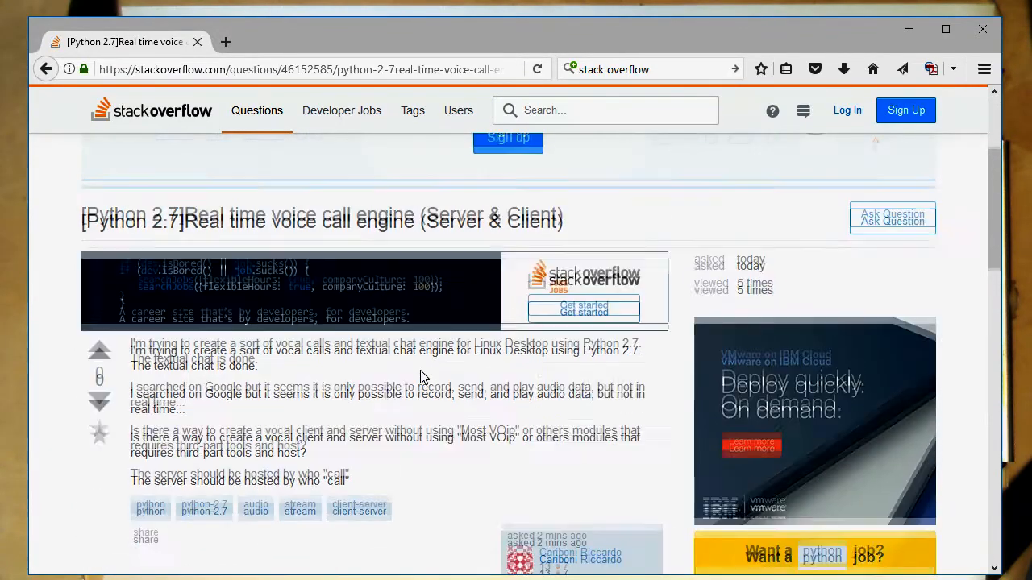
left_click(45, 67)
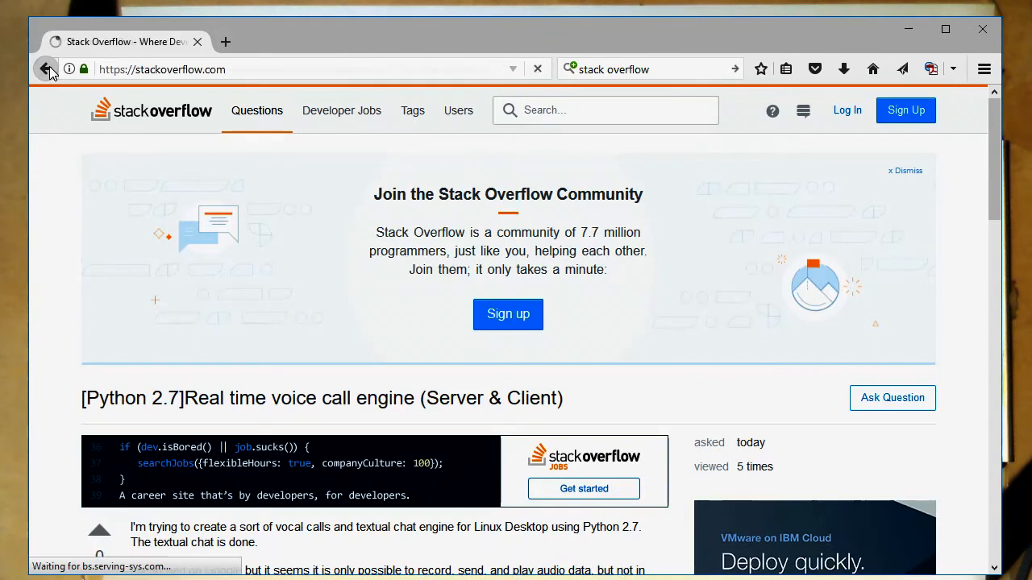
left_click(45, 67)
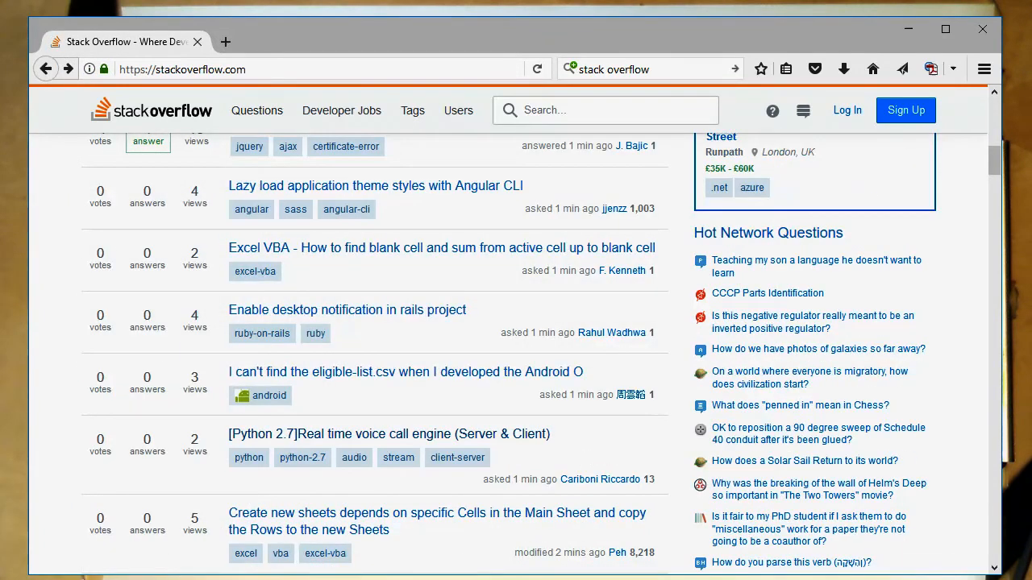
mouse_move(341, 110)
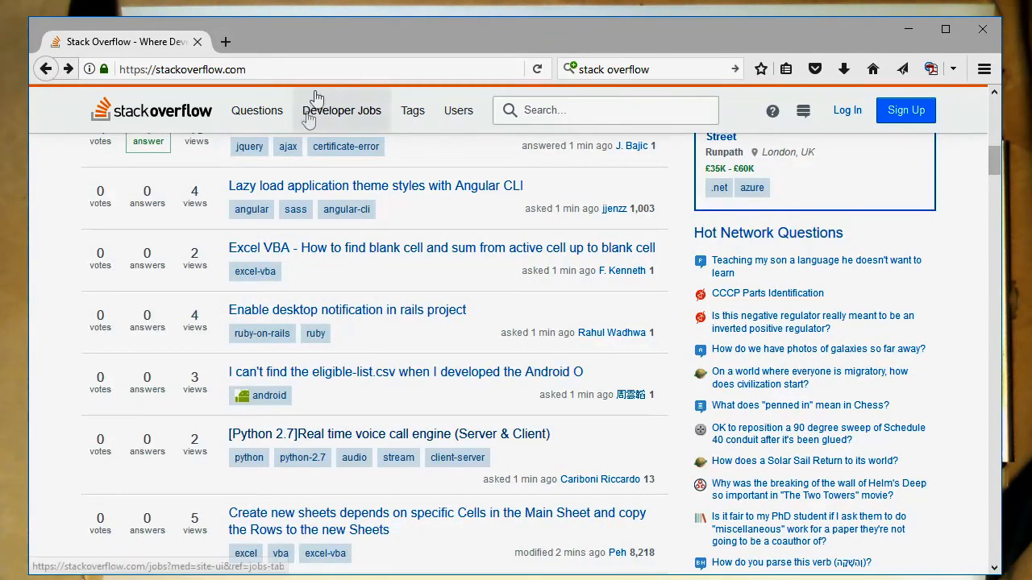